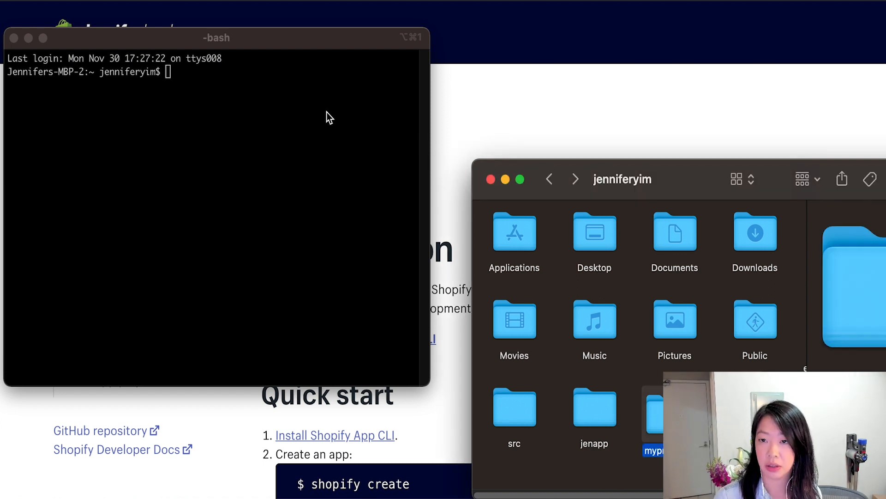
From myprojects, run shopify create and start a Ruby on Rails app named railsapp.
type("cd myprojects/")
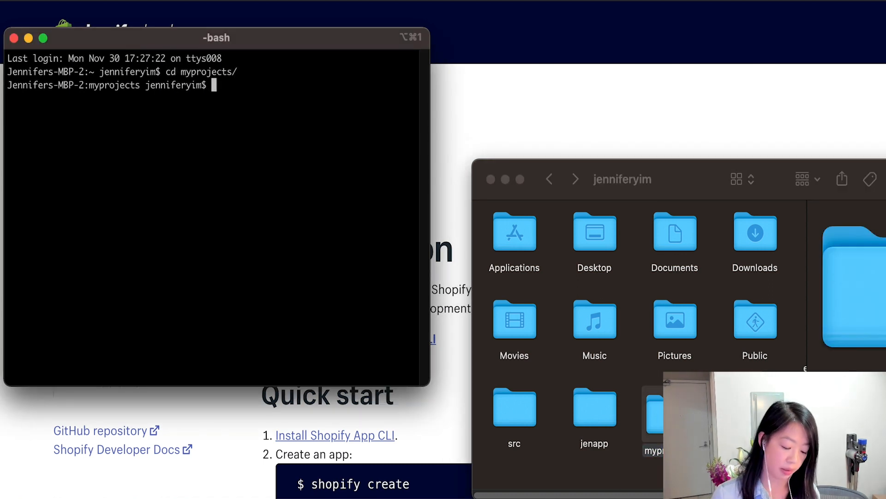
type("shopify creat")
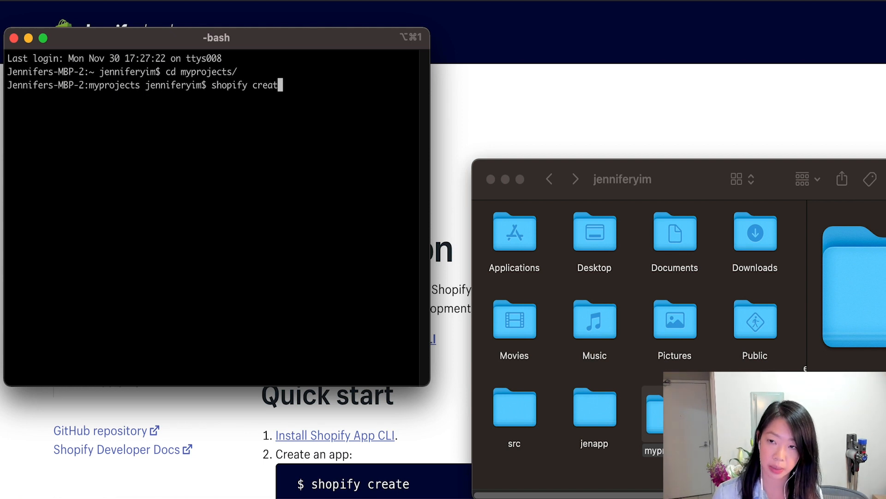
key("Enter")
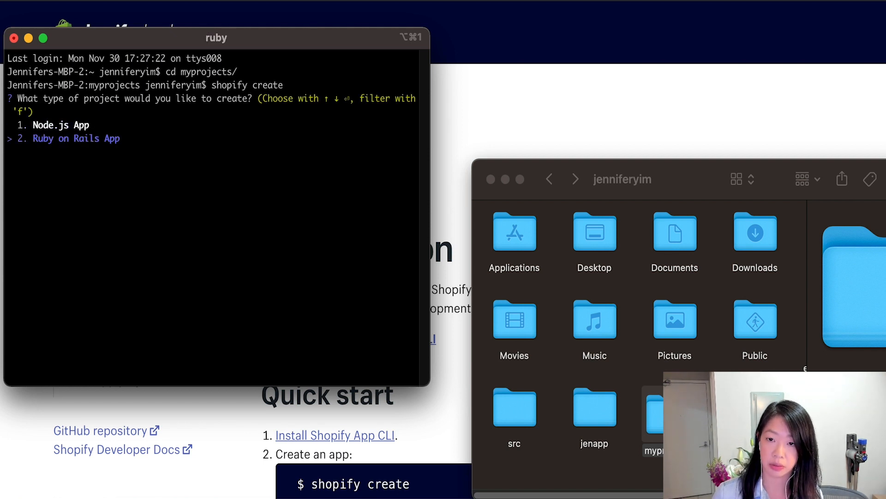
key("Enter")
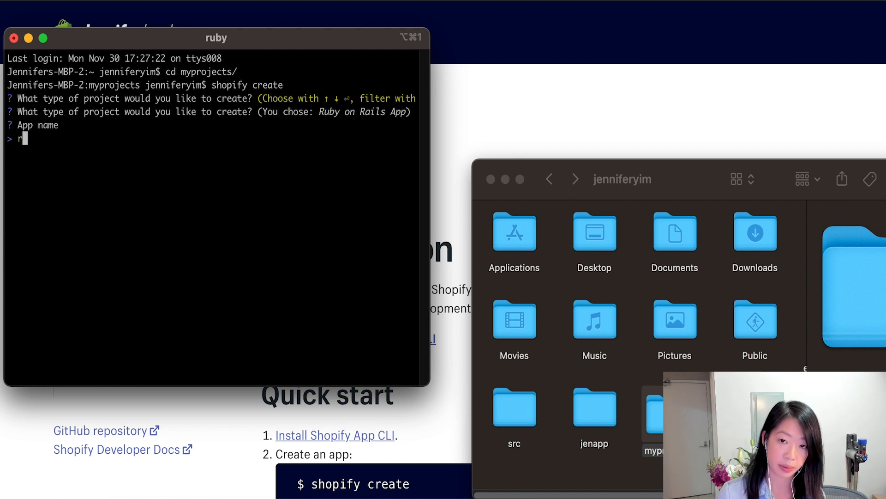
type("railsapp")
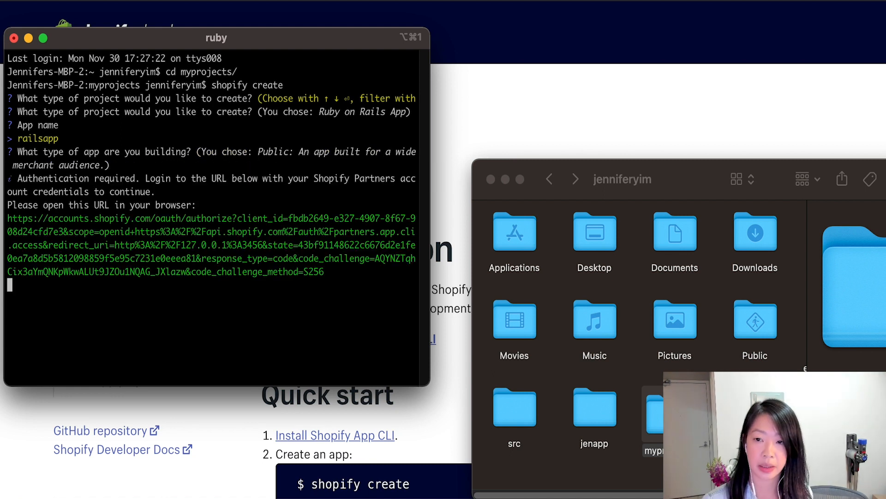
mouse_move(261, 245)
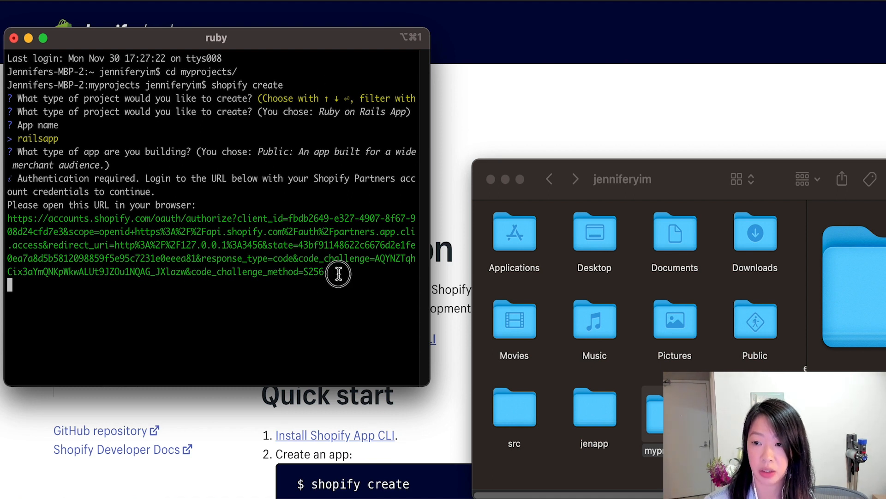
Follow the authentication URL and choose the account to log in to Shopify CLI.
left_click_drag(7, 218, 325, 271)
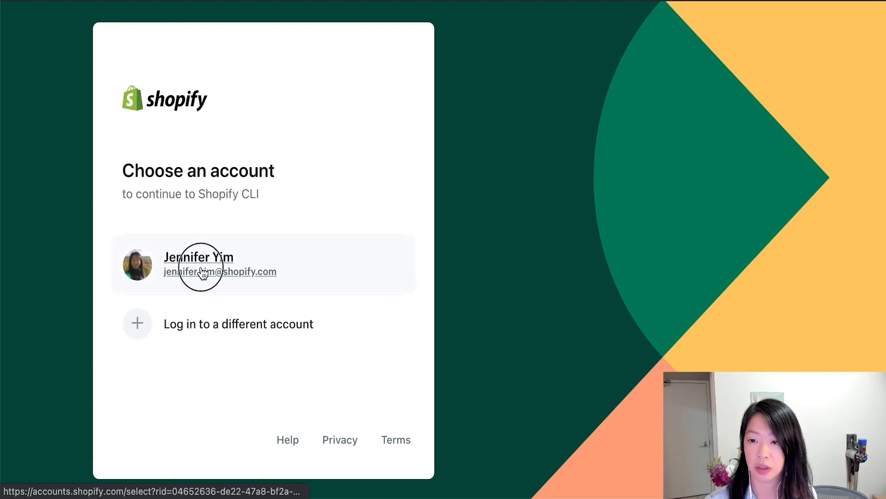
left_click(201, 271)
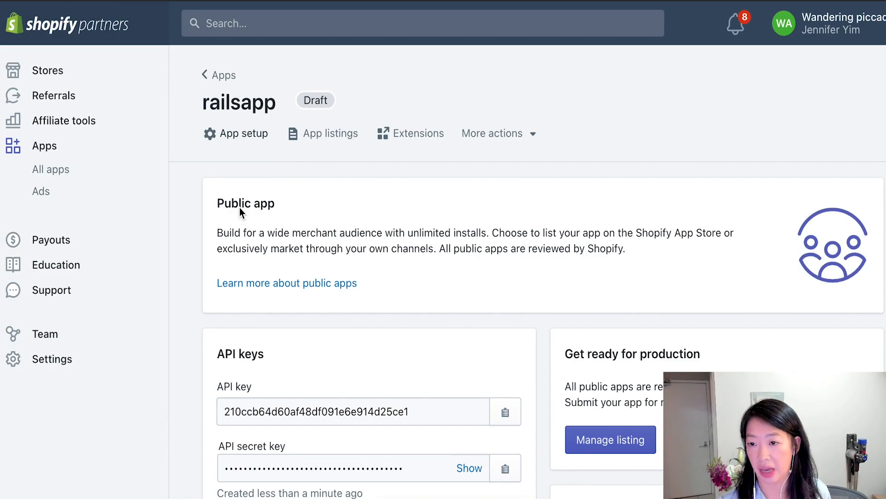
mouse_move(370, 315)
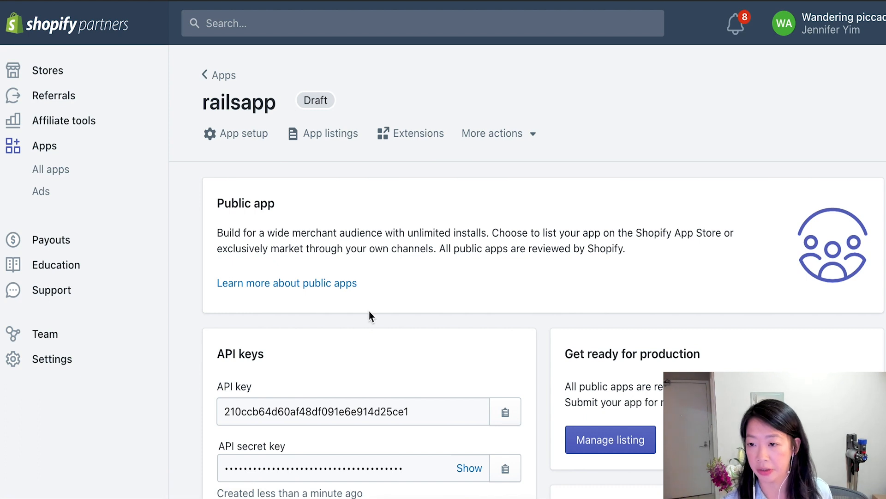
Scroll the railsapp page in Partner Dashboard down to its API key and secret key.
scroll("down", 3)
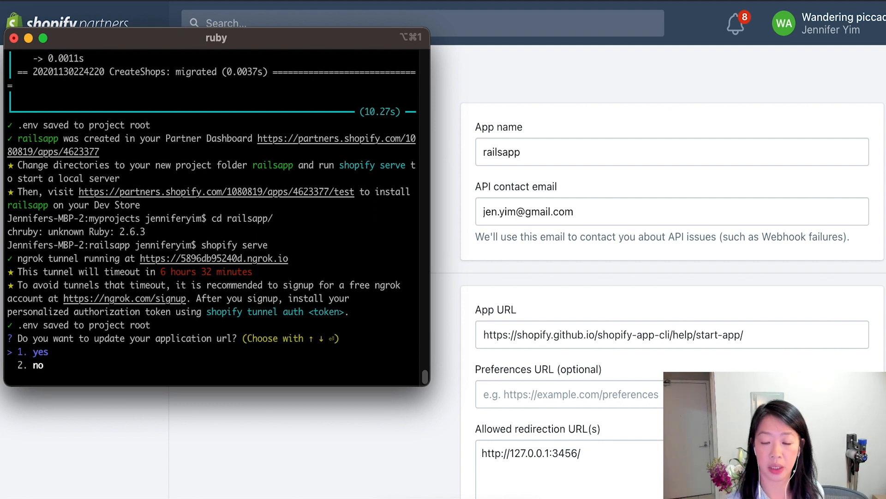
mouse_move(139, 262)
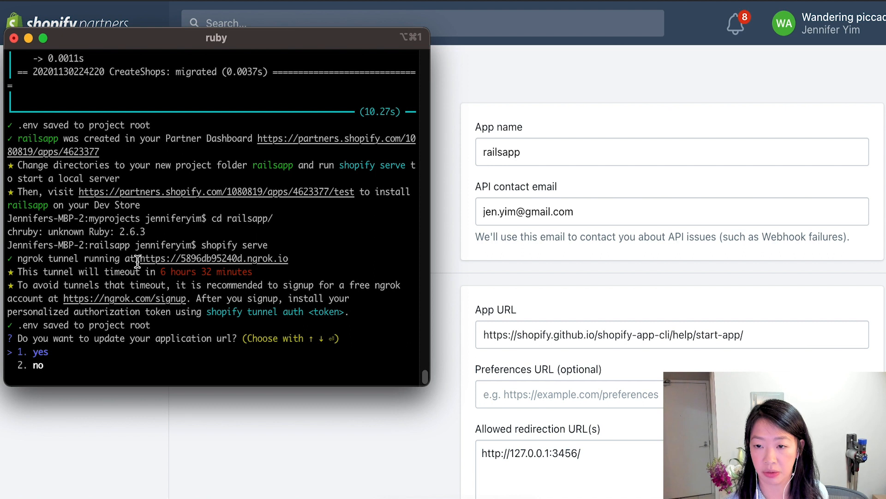
mouse_move(192, 361)
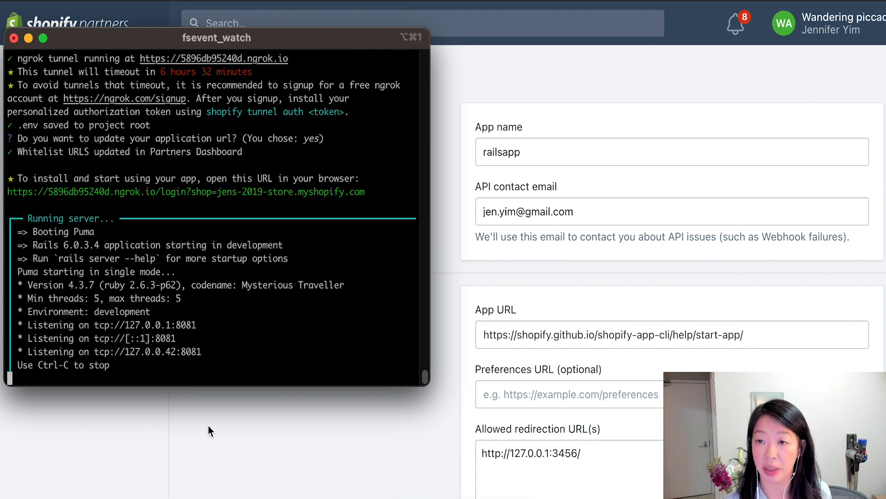
Bring the Partners app setup page forward while the Rails server runs via ngrok.
left_click(17, 40)
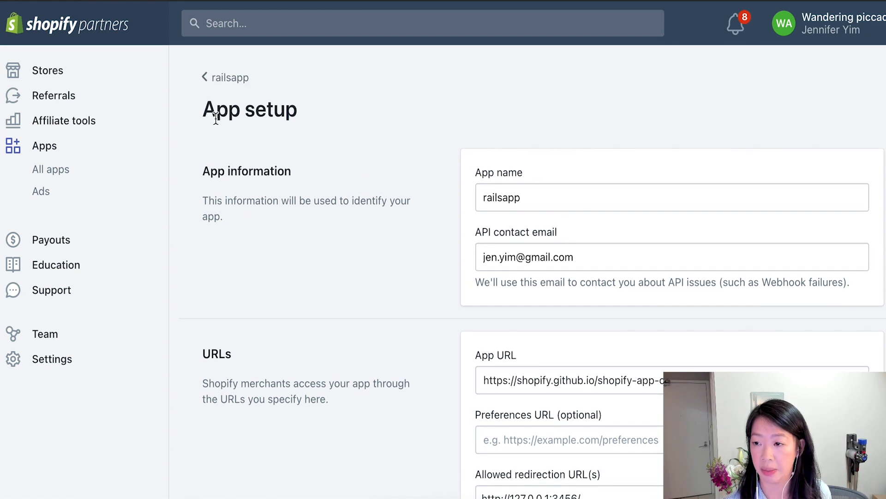
Confirm the ngrok App URL and redirection URL, and select the app install URL.
scroll("down", 3)
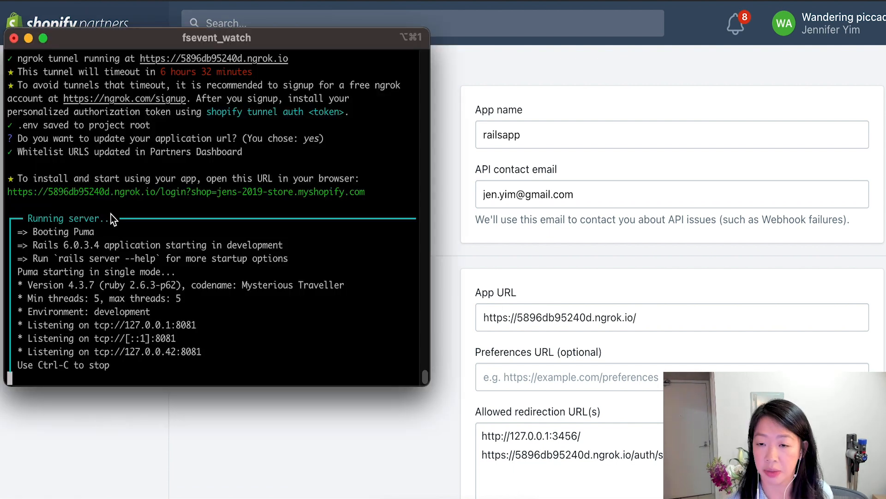
mouse_move(82, 201)
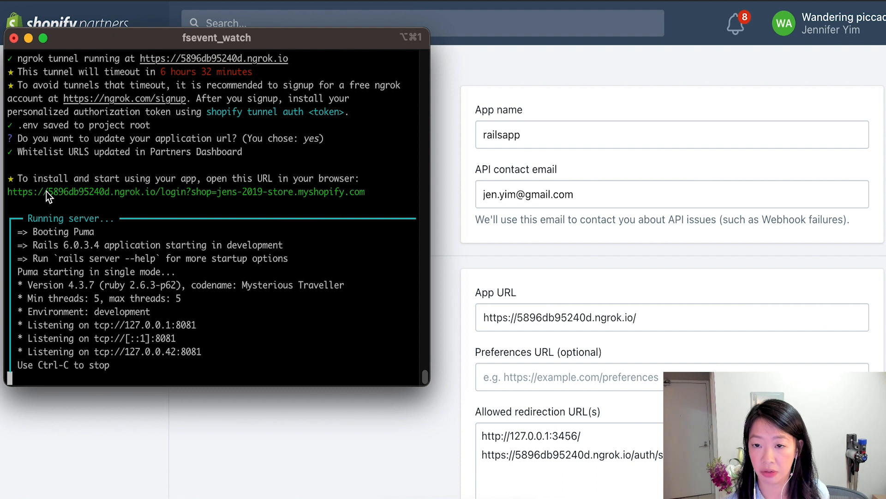
left_click_drag(181, 191, 366, 191)
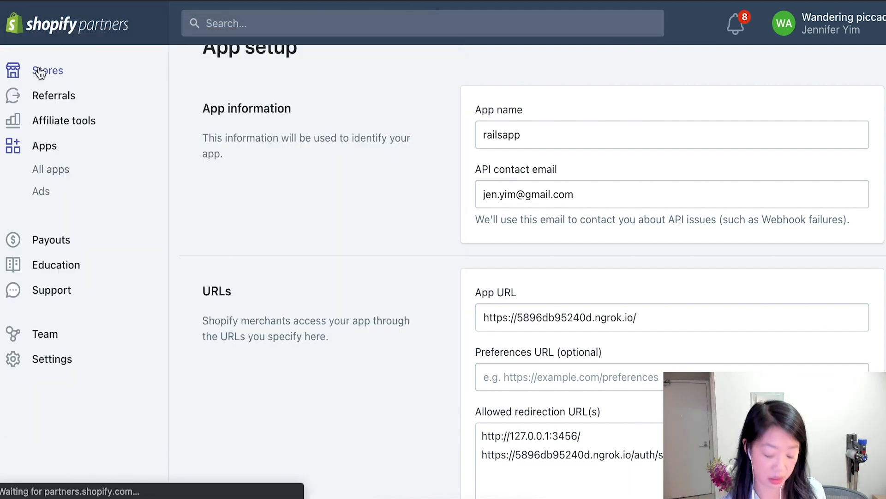
From the Stores list, log in to the 2019 development store.
left_click(46, 70)
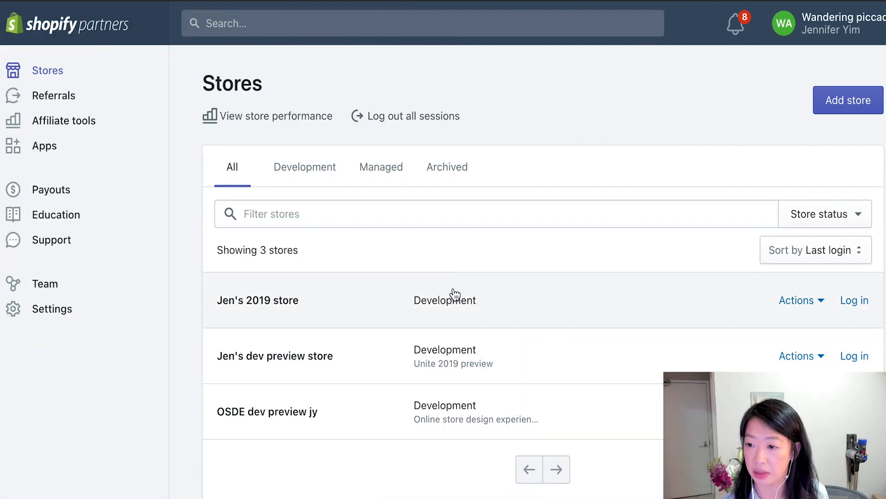
mouse_move(854, 300)
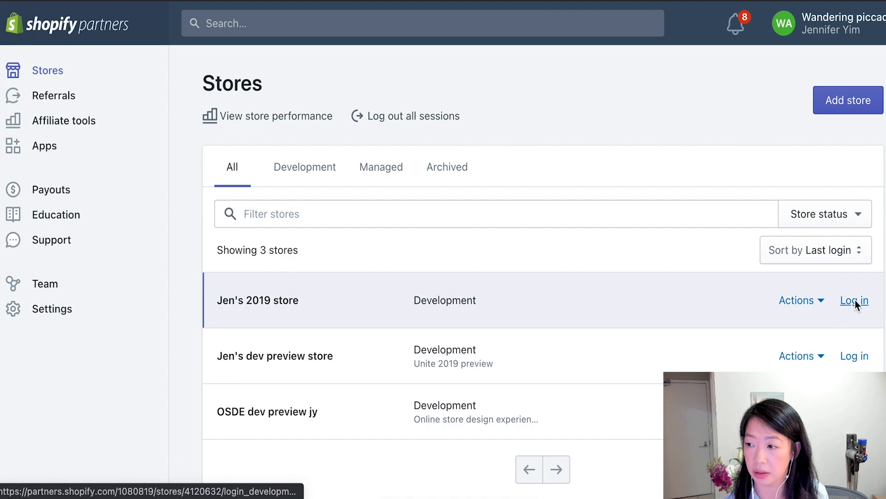
left_click(854, 300)
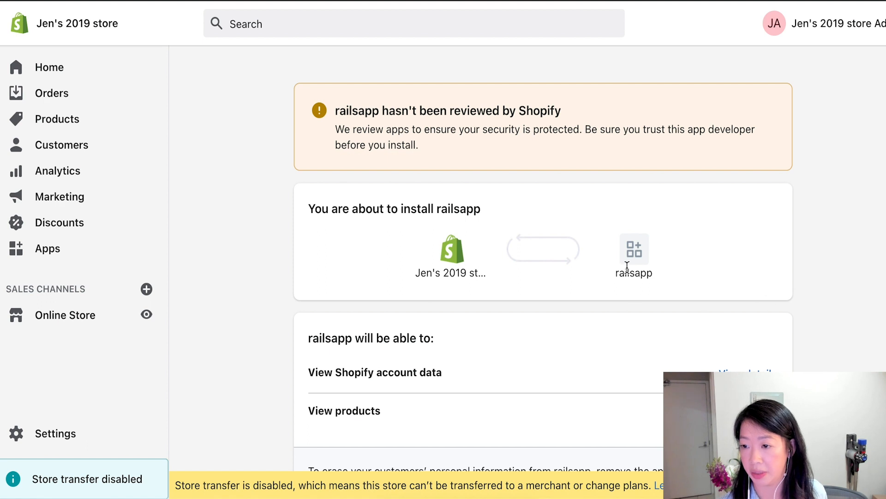
Scroll to and install the unlisted railsapp on the development store.
scroll("down", 3)
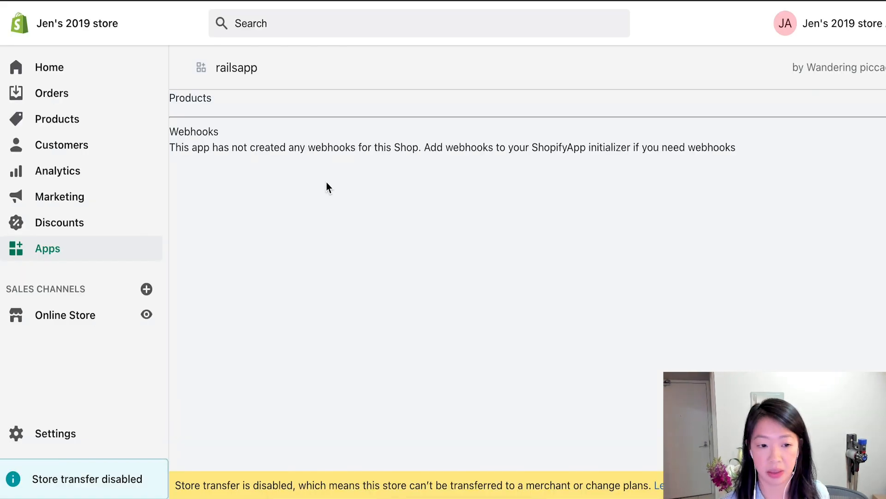
mouse_move(370, 147)
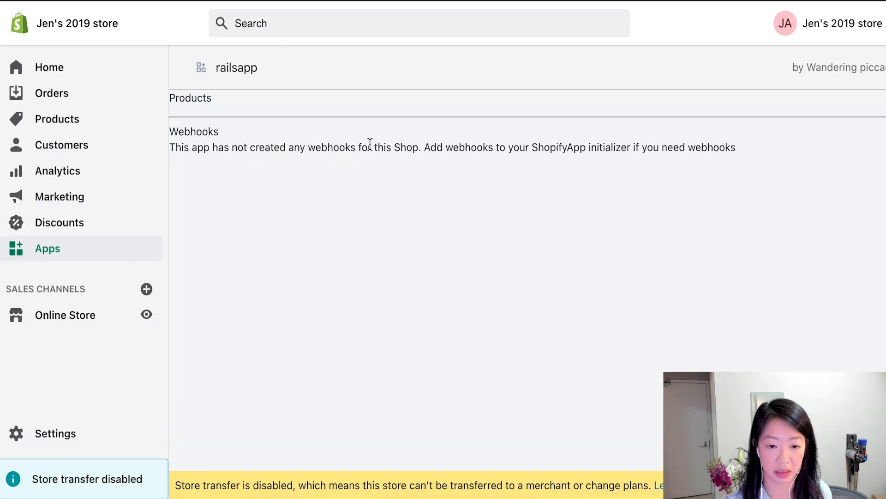